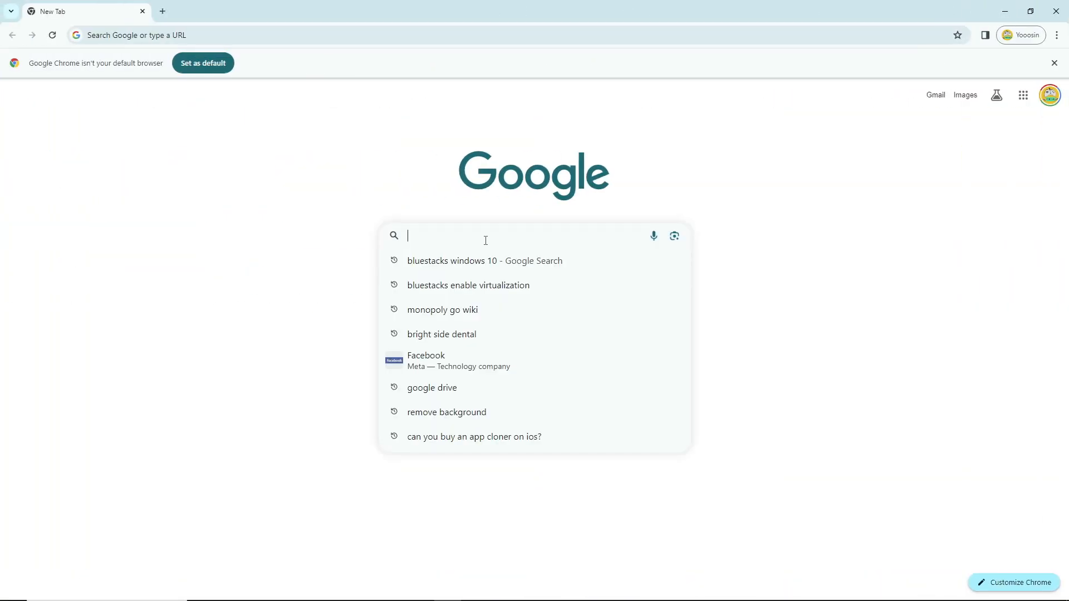
- Search Google for bluestacks windows 10 and download the Android 11 64-bit installer from bluestacks.com
type("blue")
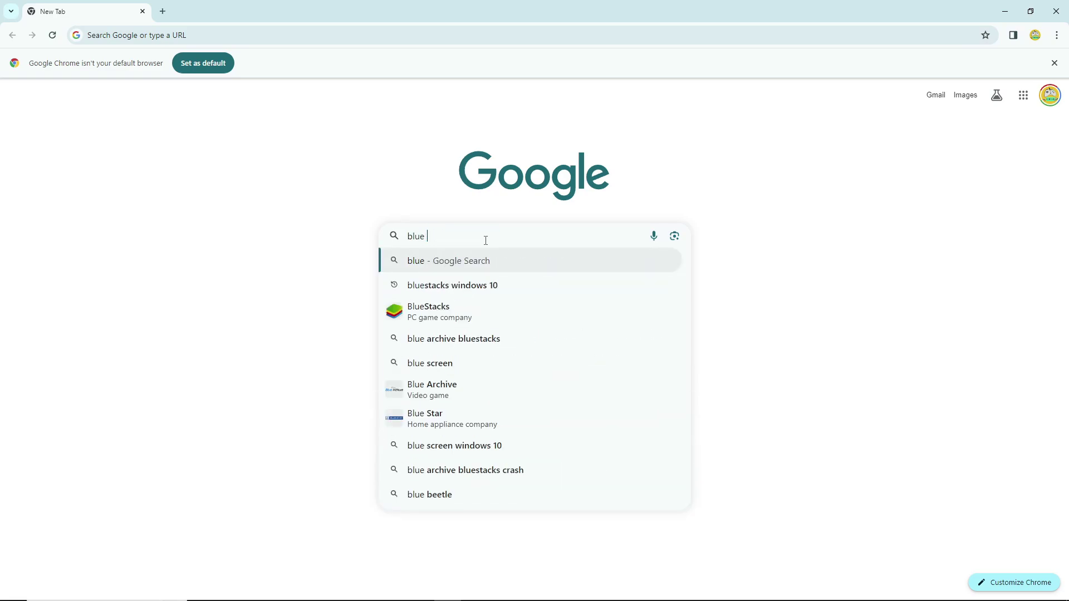
key("Backspace")
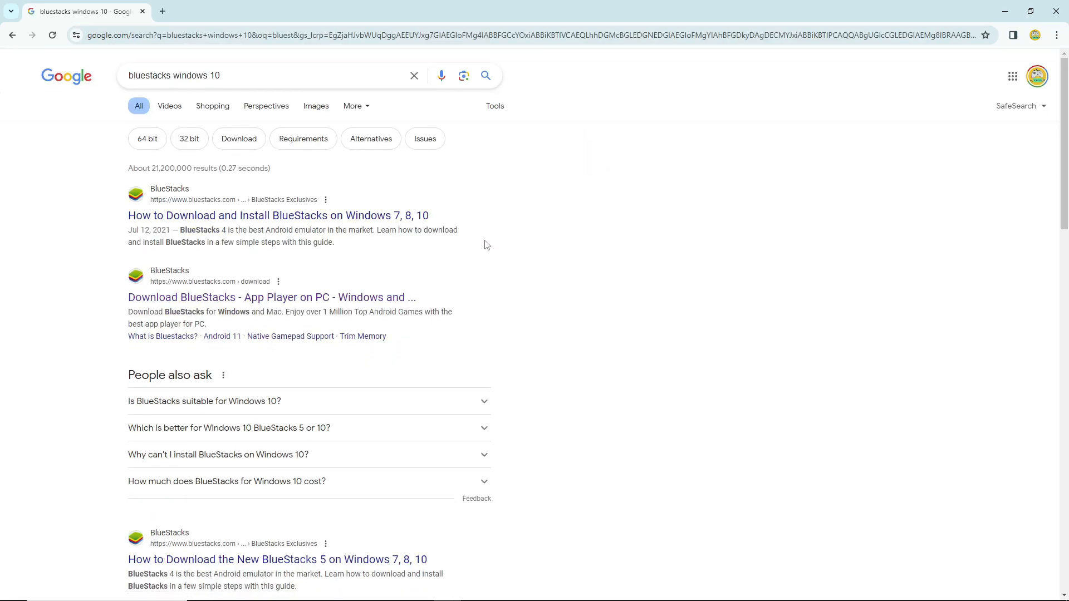
scroll("down", 3)
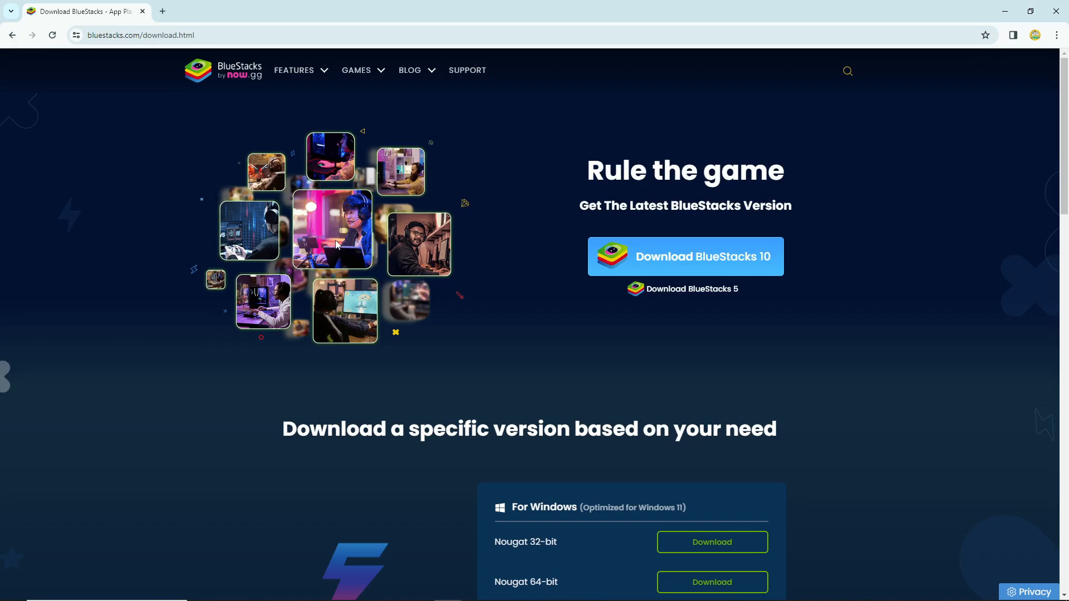
scroll("down", 3)
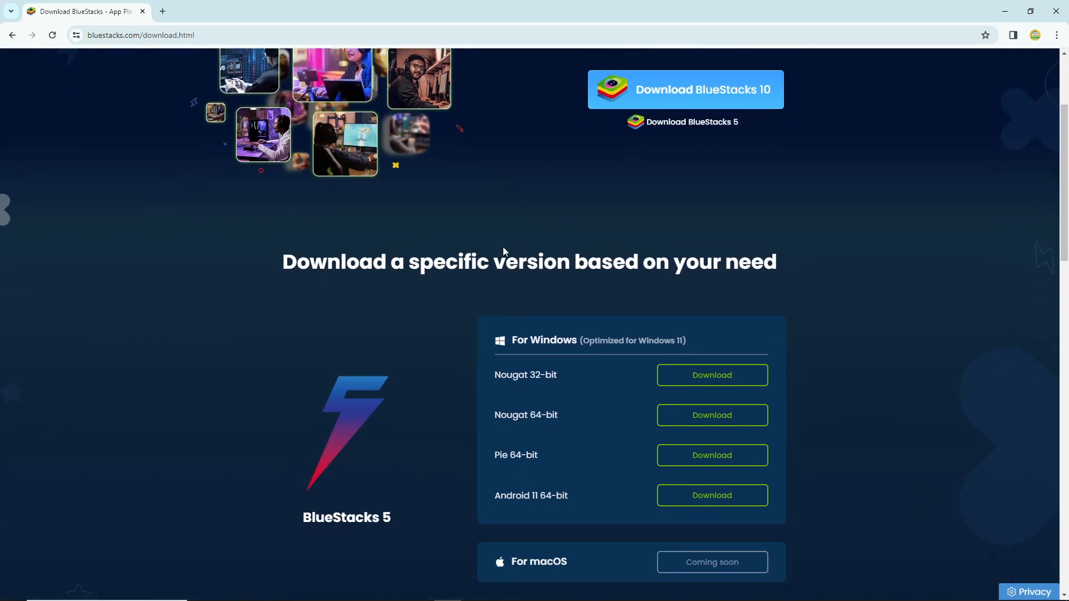
scroll("down", 3)
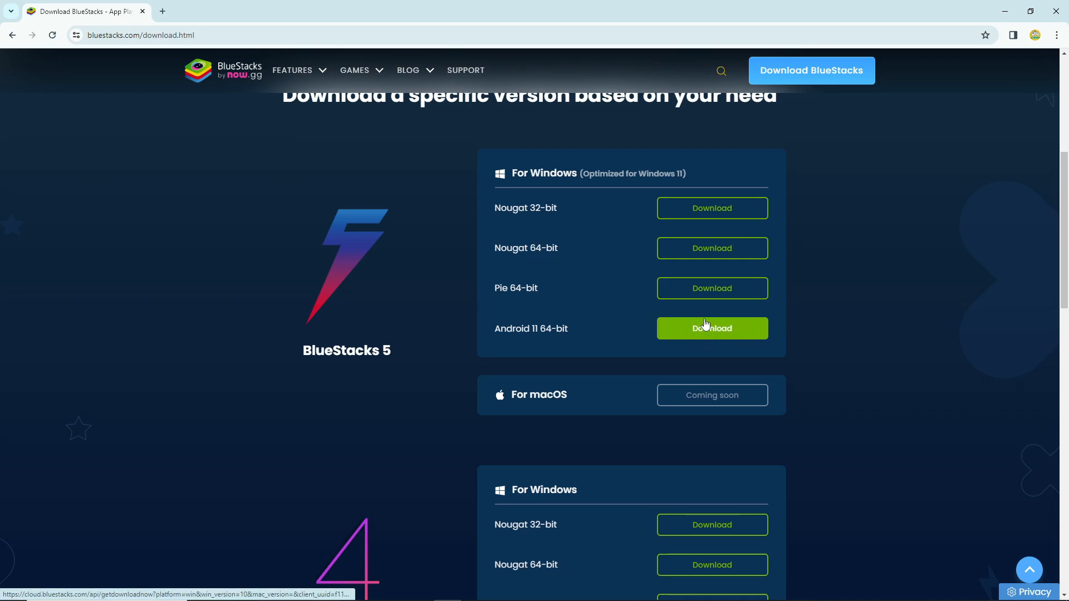
mouse_move(756, 347)
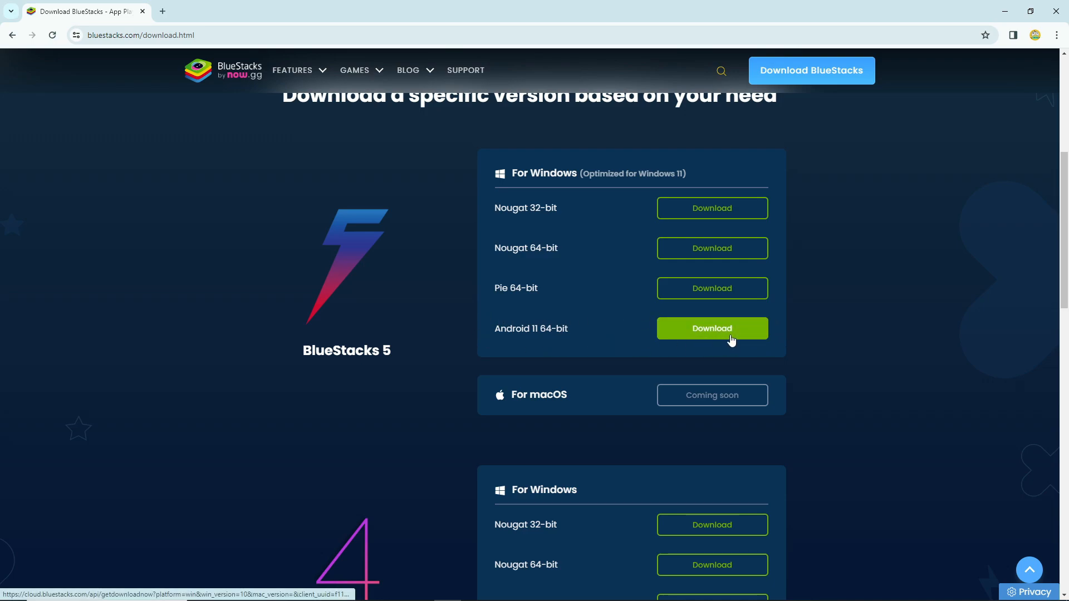
left_click(712, 329)
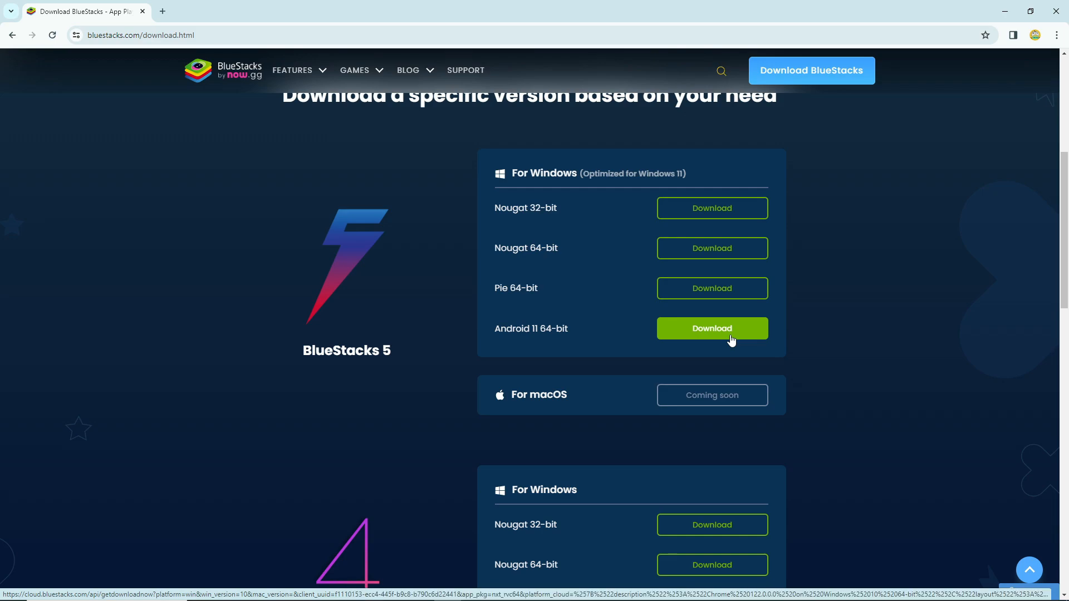
- Show the downloaded BlueStacks 5 installer in Chrome's Downloads list
left_click(1056, 34)
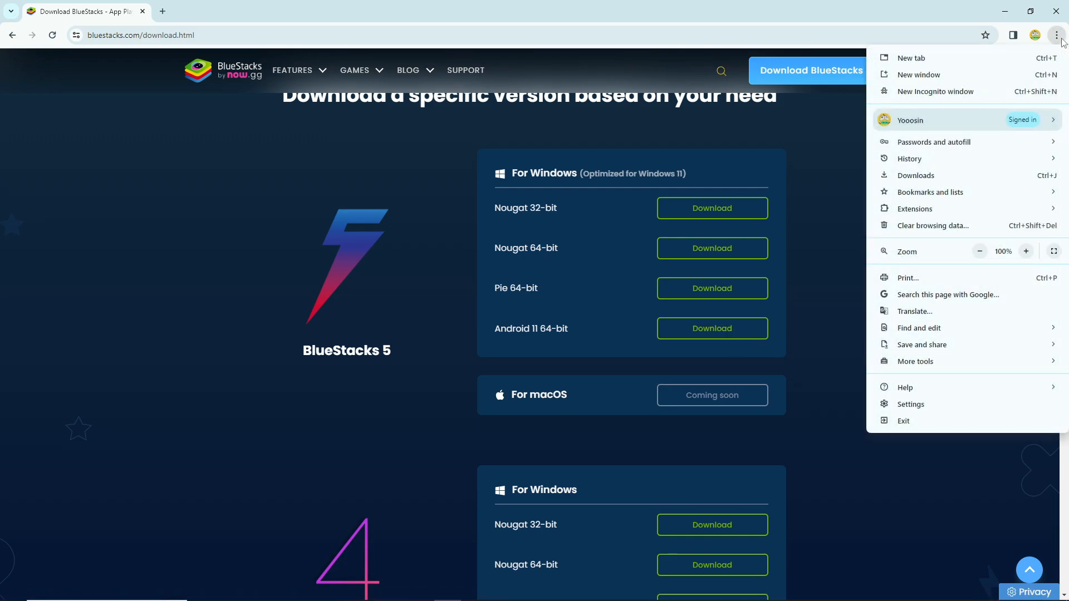
mouse_move(924, 176)
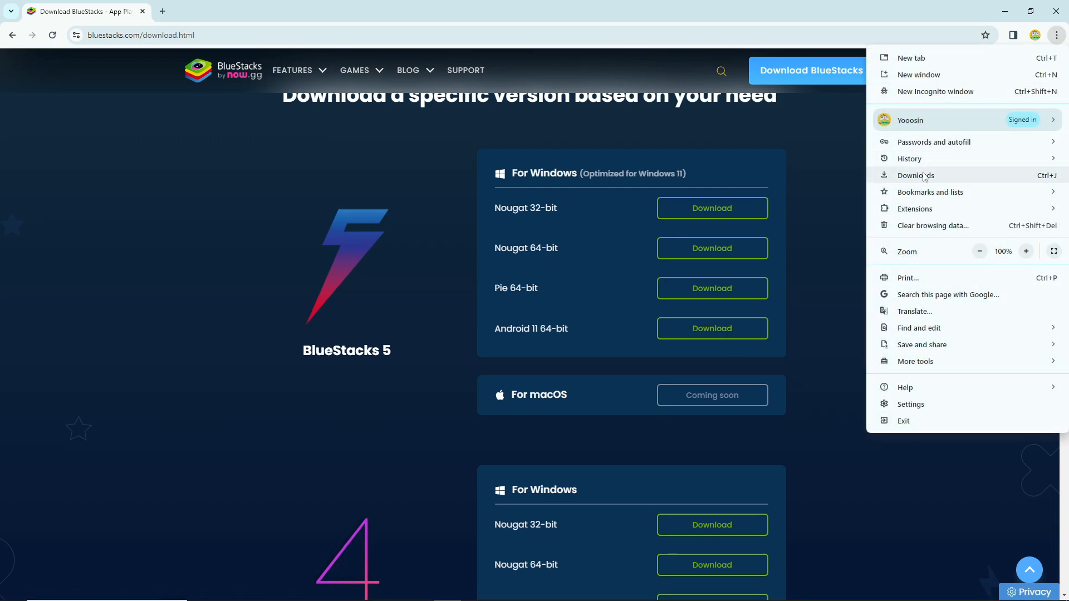
left_click(915, 176)
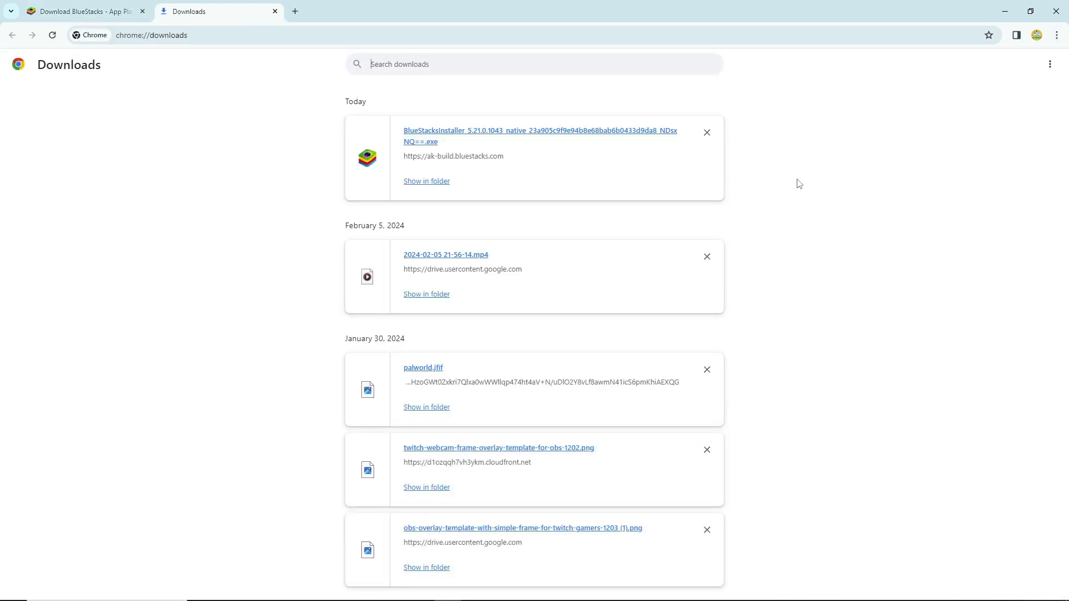
mouse_move(349, 113)
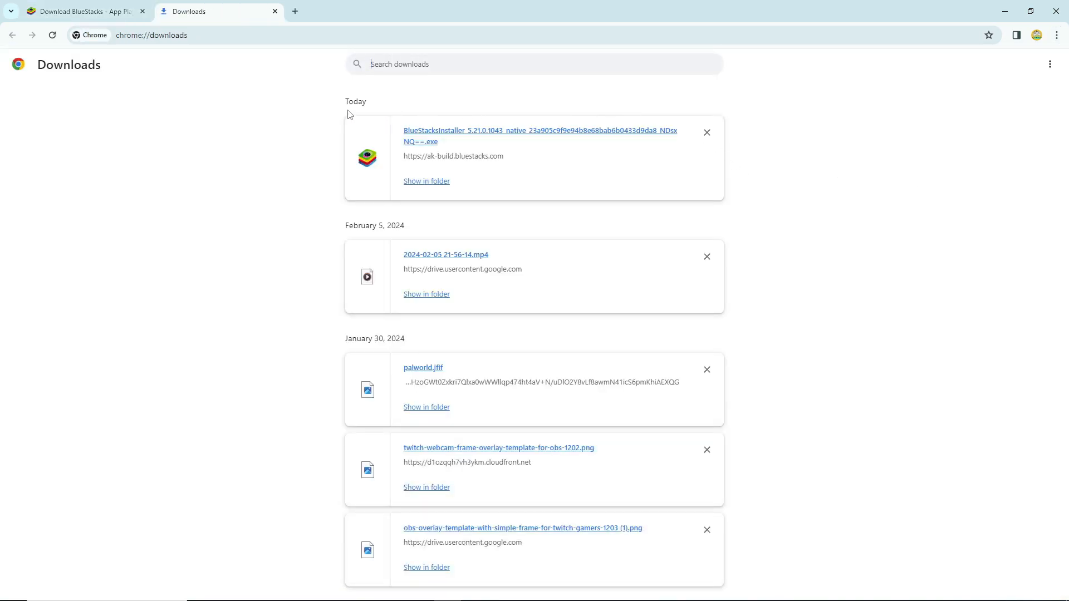
mouse_move(600, 102)
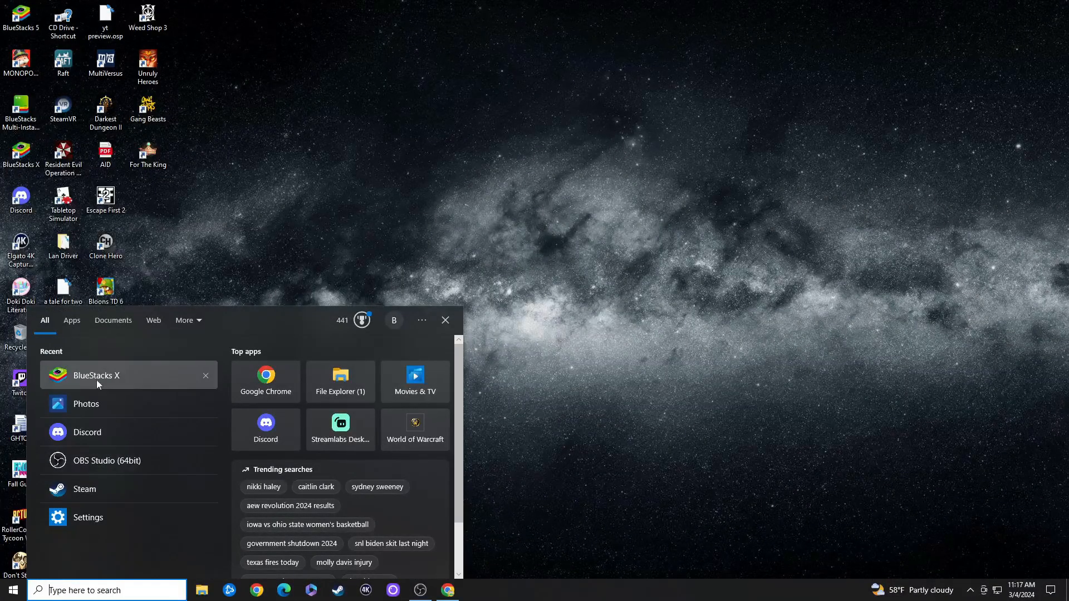
- Launch BlueStacks X, search 'monopoly go' and bring up the MONOPOLY GO! game page
left_click(96, 376)
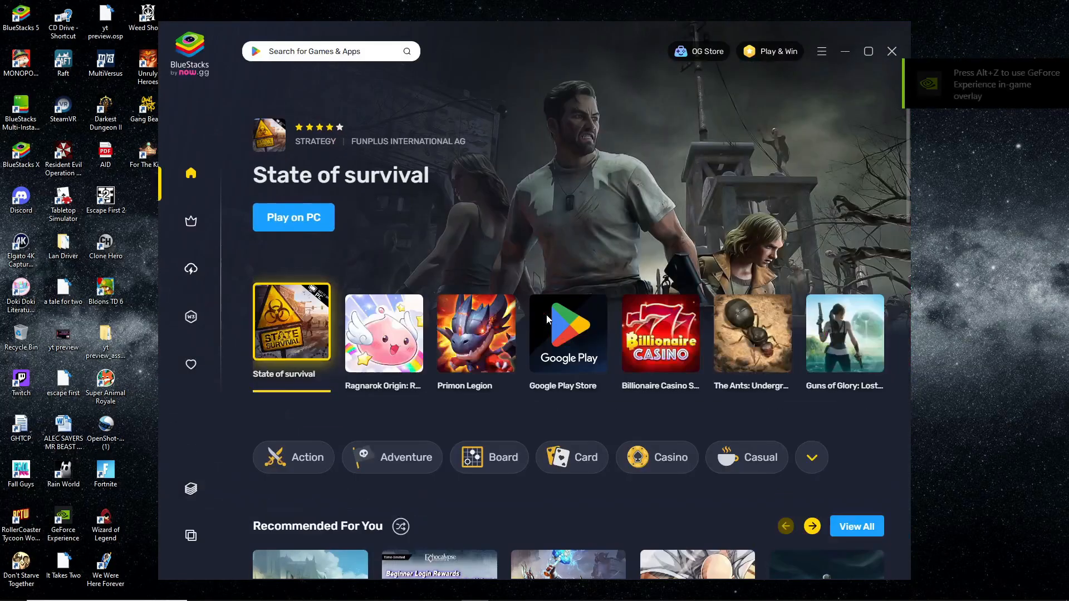
left_click(567, 333)
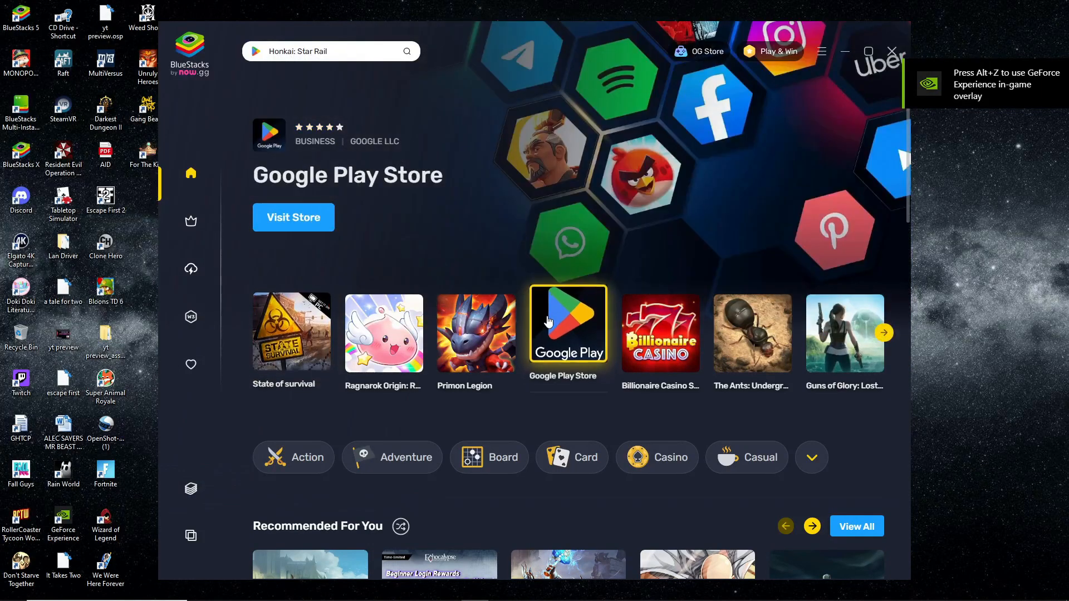
left_click(328, 51)
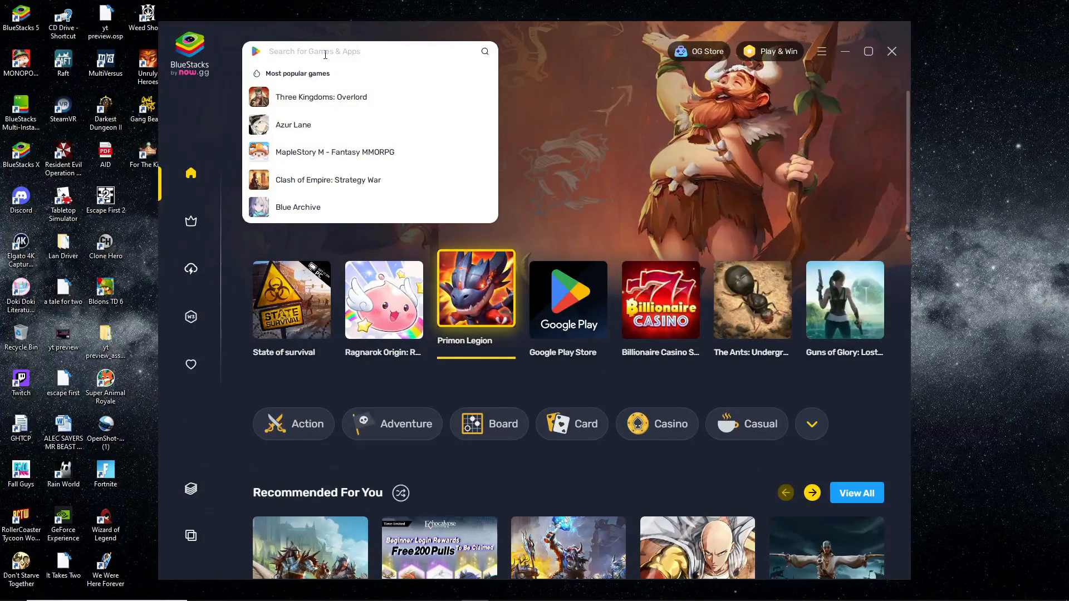
type("monopoly go")
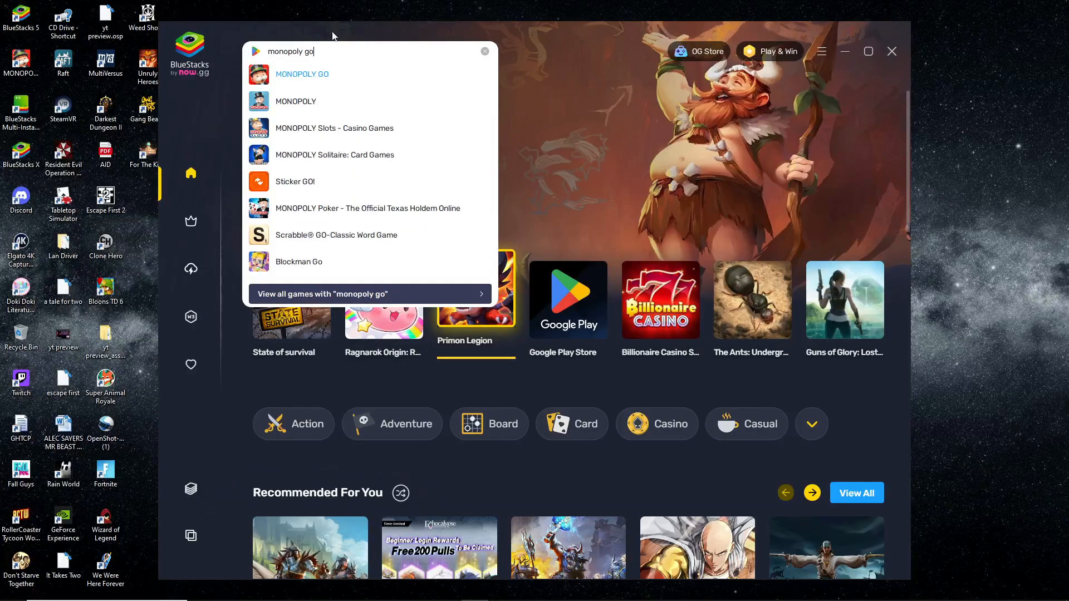
left_click(302, 73)
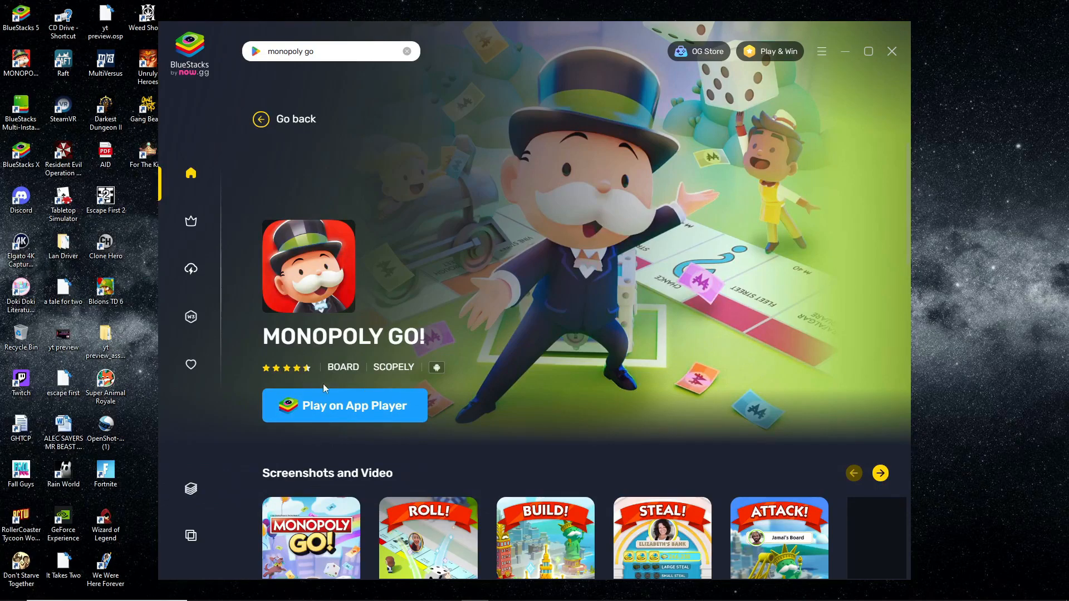
mouse_move(279, 387)
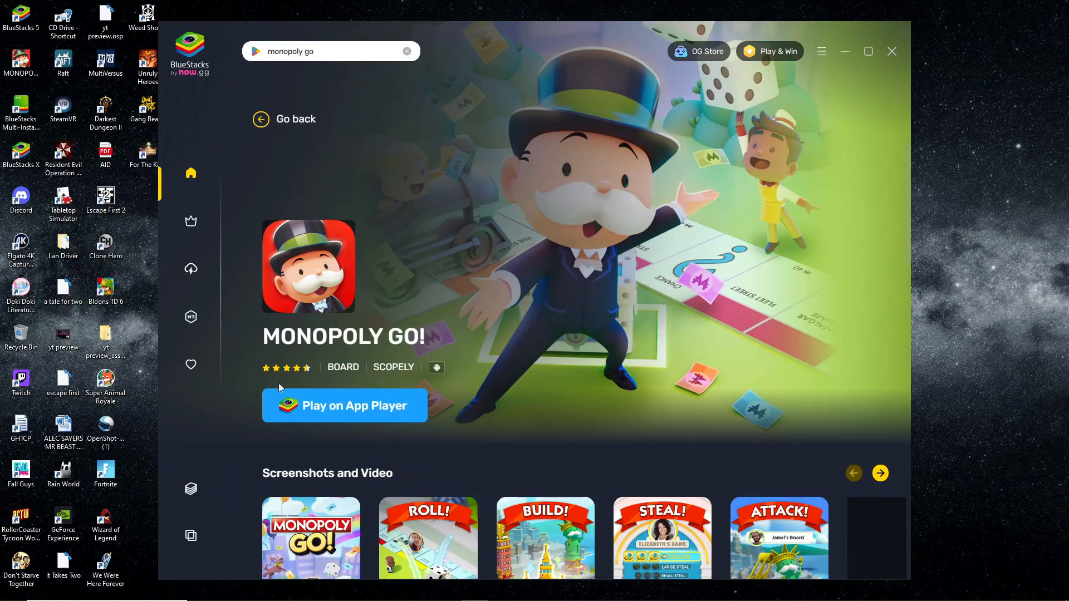
- Launch MONOPOLY GO! in the app player and dismiss the side advertisement while it loads
left_click(344, 405)
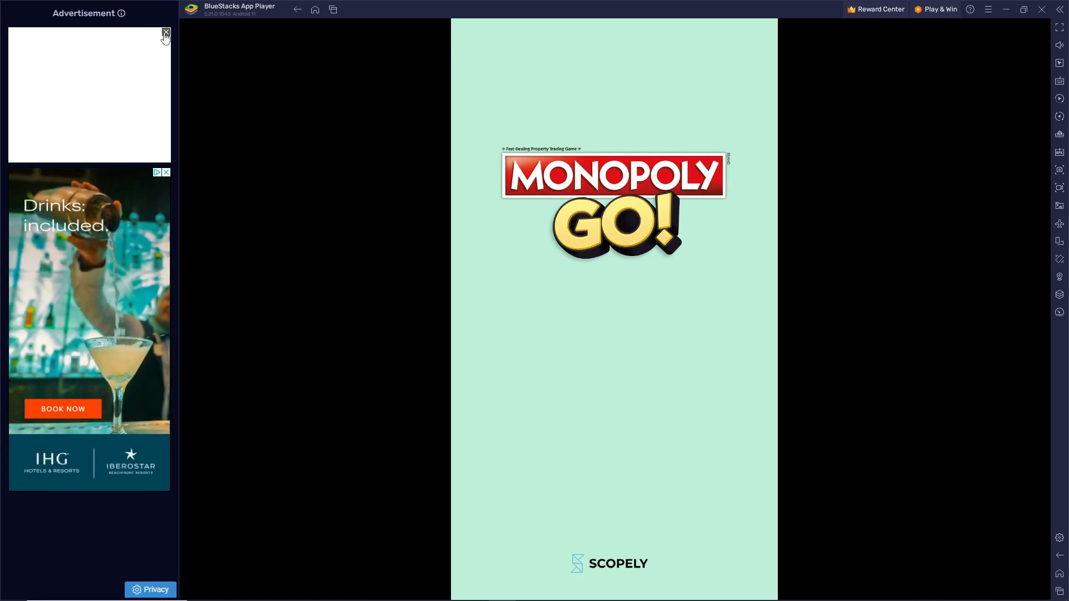
left_click(165, 31)
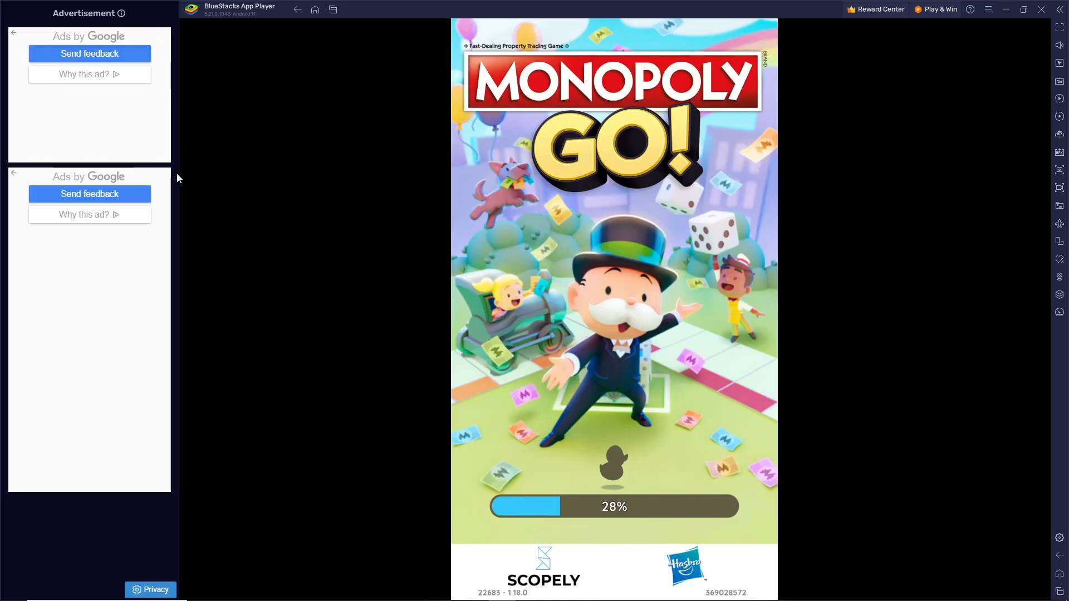
mouse_move(1060, 223)
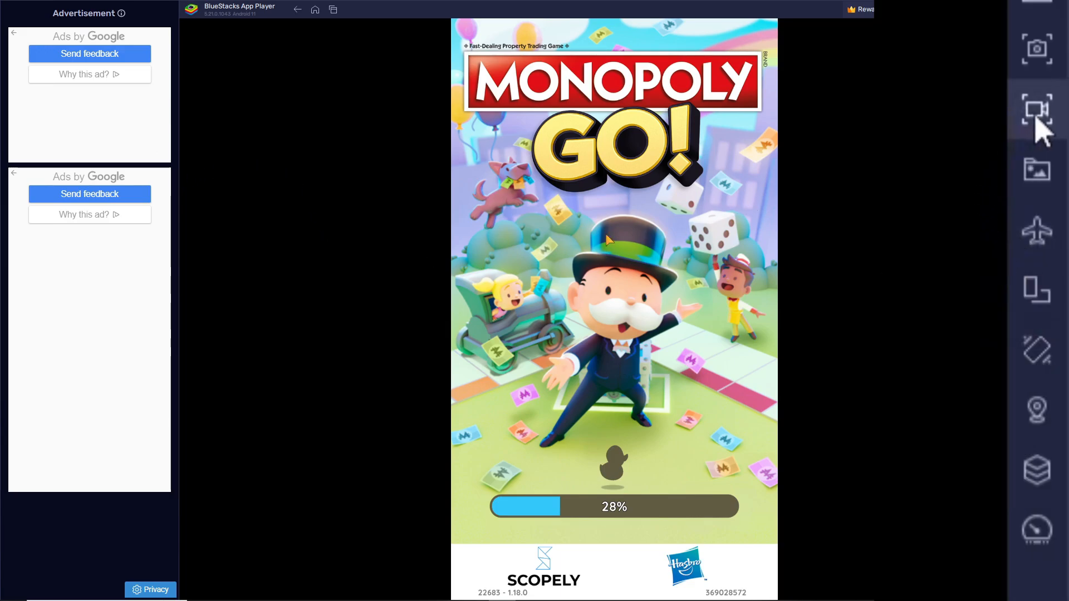
mouse_move(1037, 110)
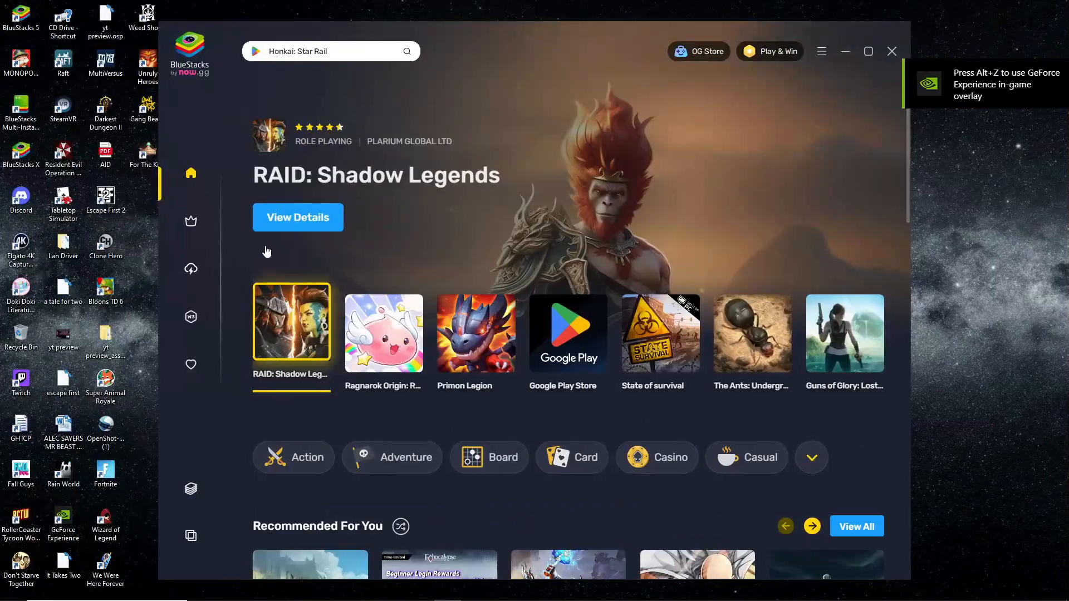
- From My Games, view all instances in Multi-instance Manager and start cloning the existing instance
left_click(191, 364)
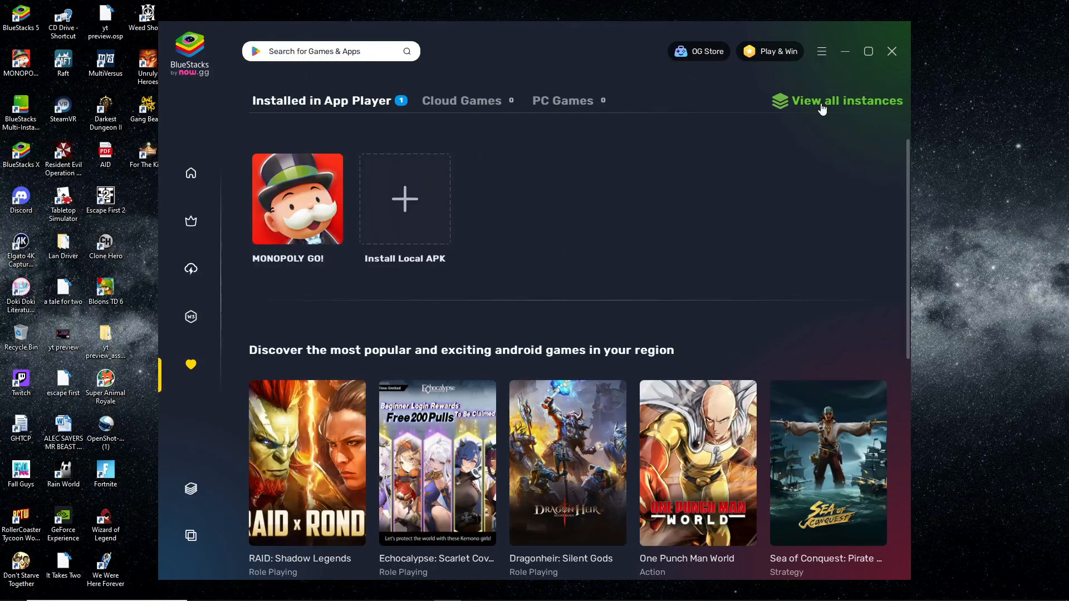
type("Honkai: Star Rail")
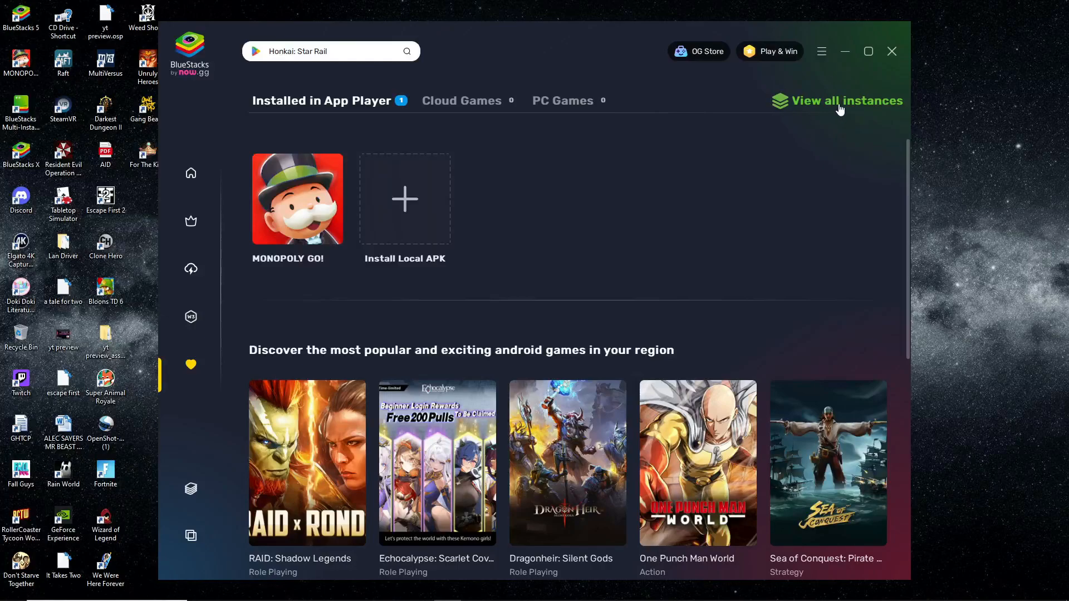
left_click(839, 101)
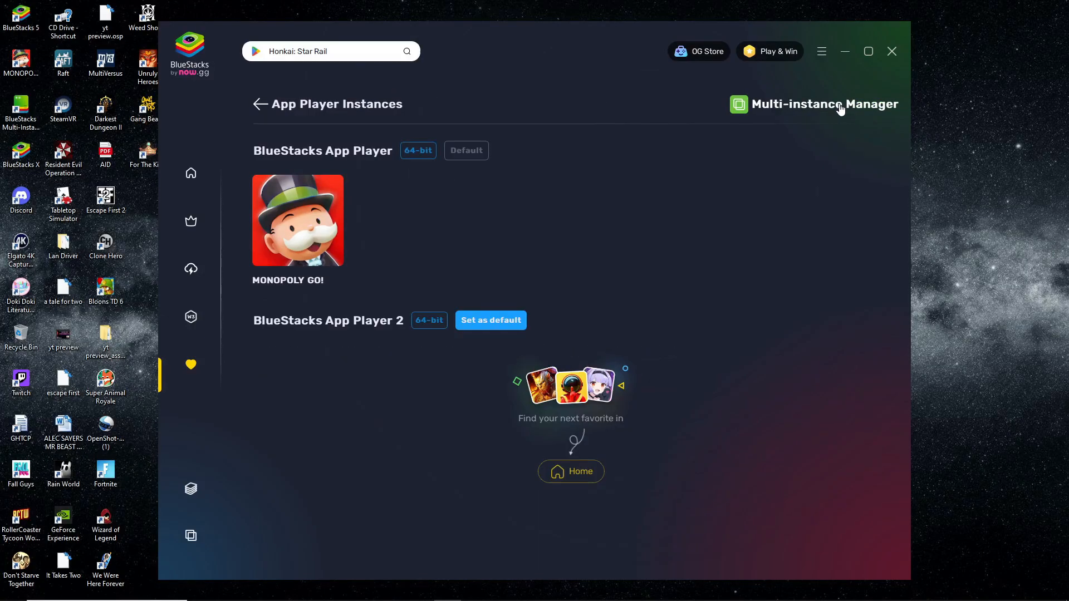
left_click(824, 105)
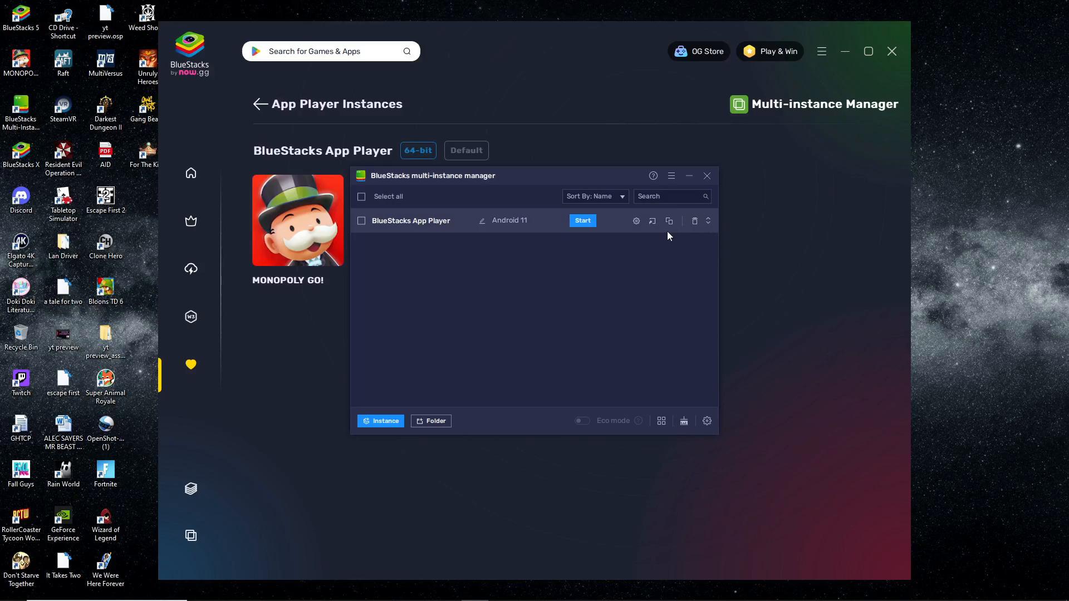
left_click(381, 421)
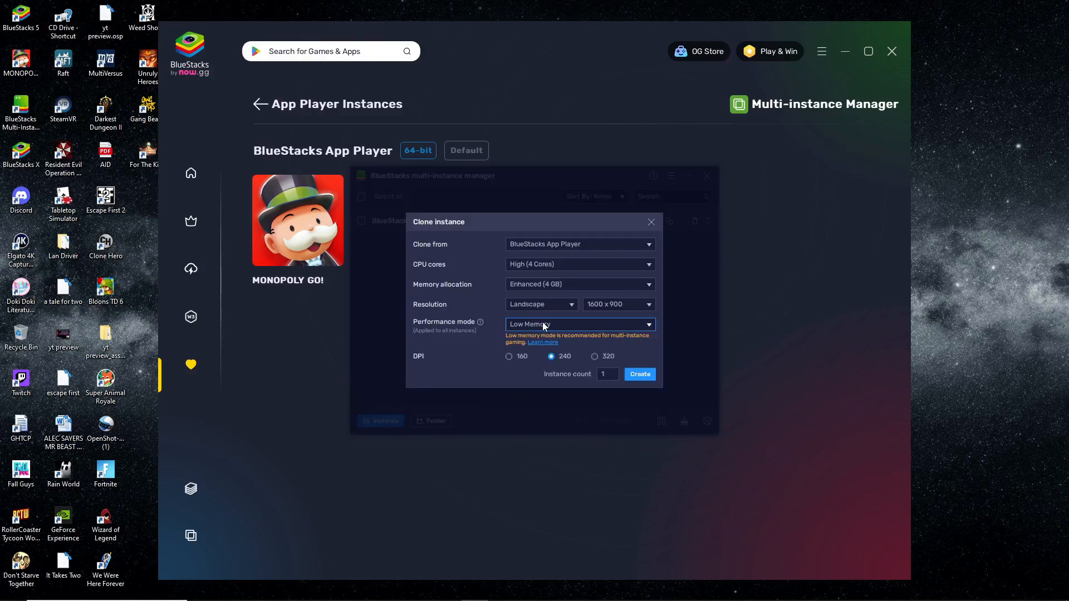
mouse_move(559, 309)
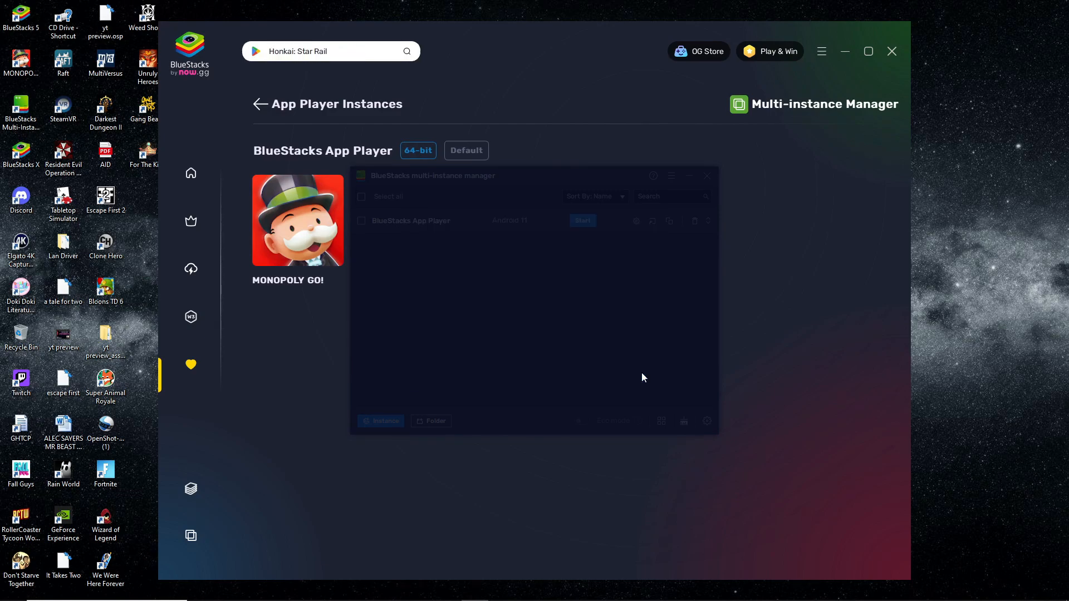
- Create the clone and rename the instances to 'my phone account' and 'phone clone'
left_click(668, 221)
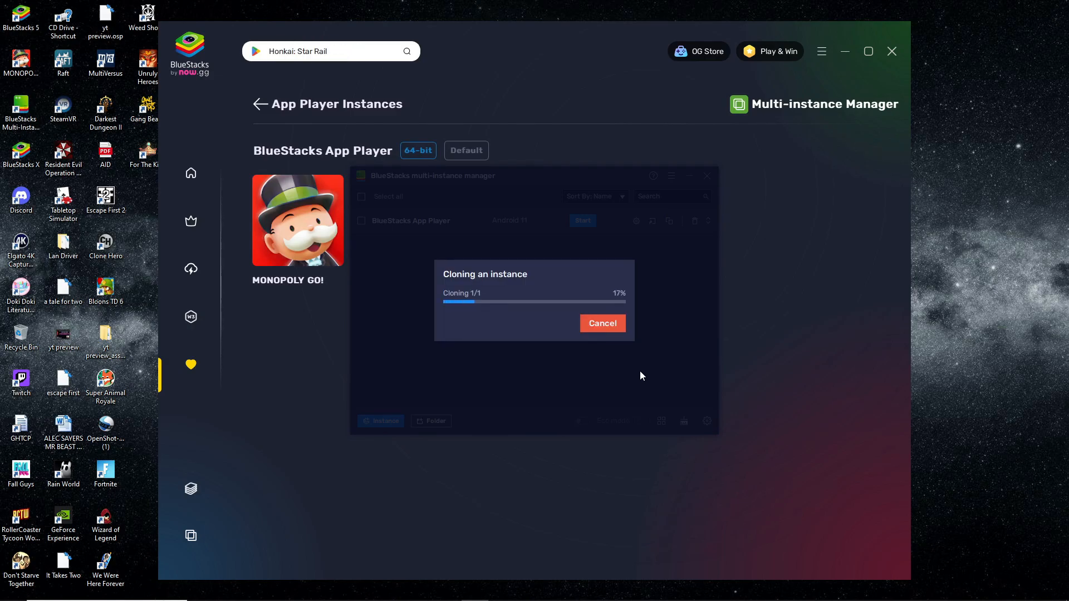
mouse_move(636, 330)
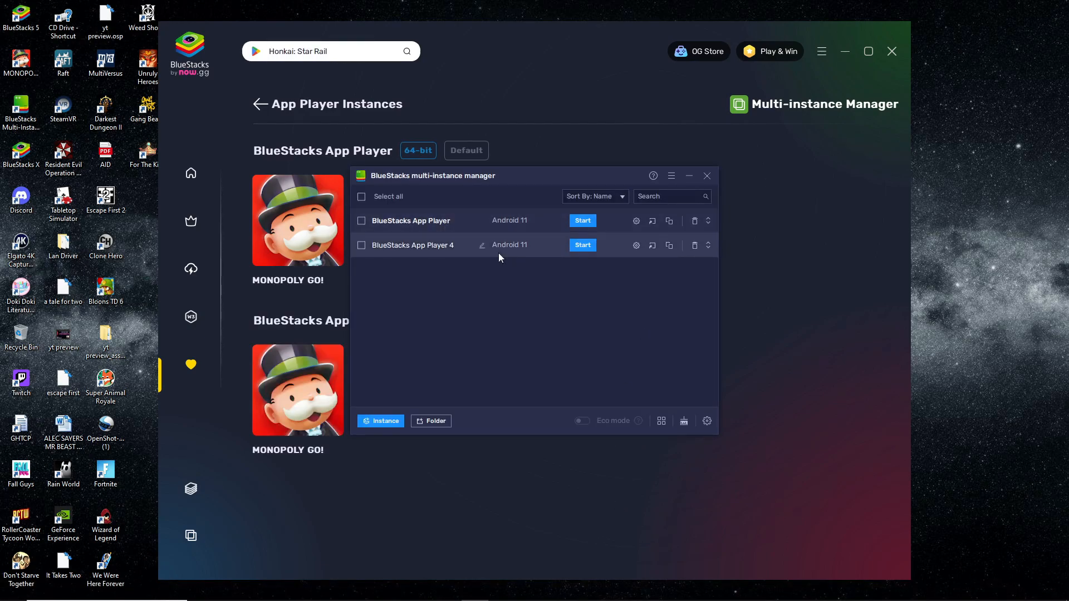
mouse_move(616, 259)
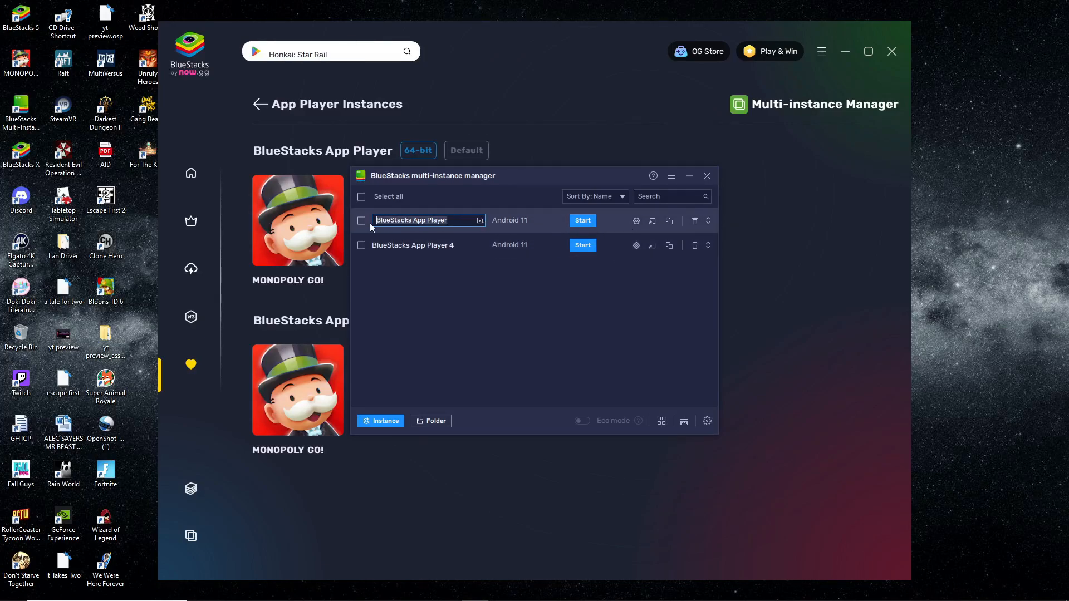
type("my phone account")
left_click(428, 245)
type("phone clone")
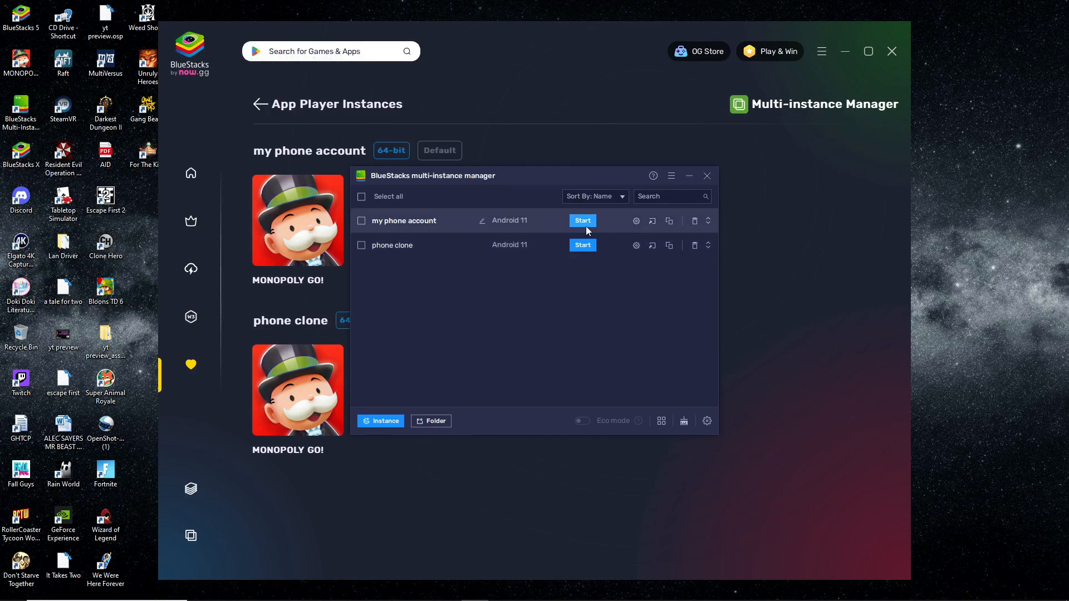
- Start both instances, launch Monopoly GO in each and dismiss the Pearly Deal offer in phone clone
left_click(361, 196)
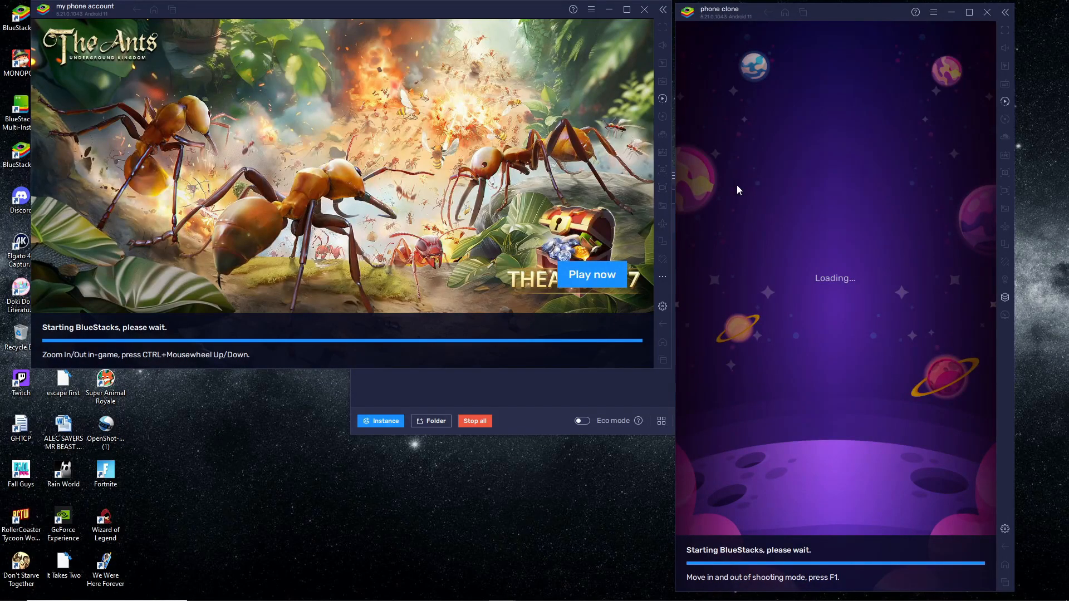
mouse_move(905, 148)
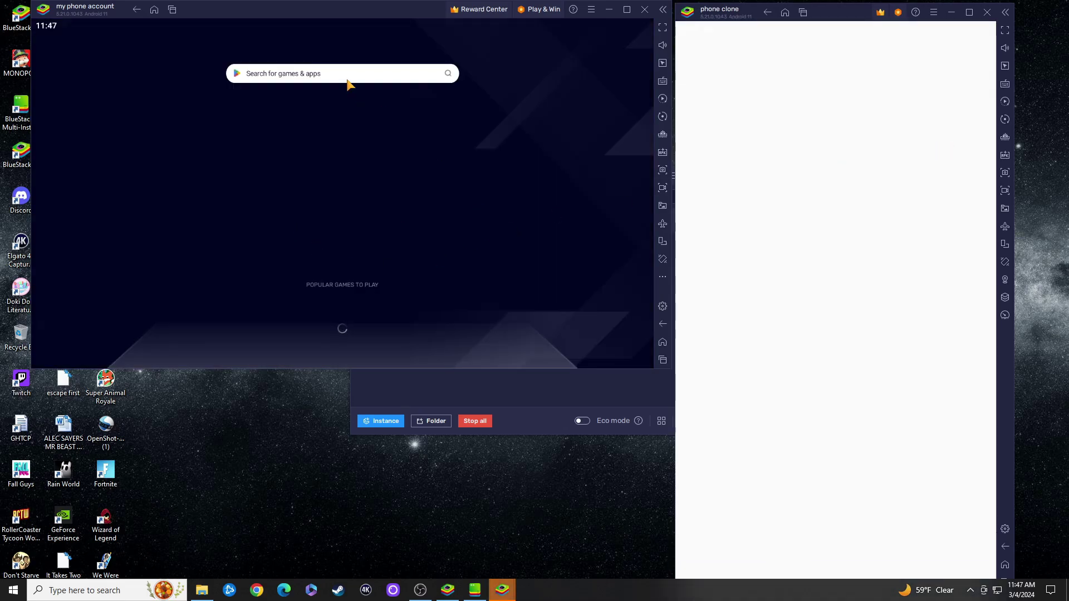
type("mon")
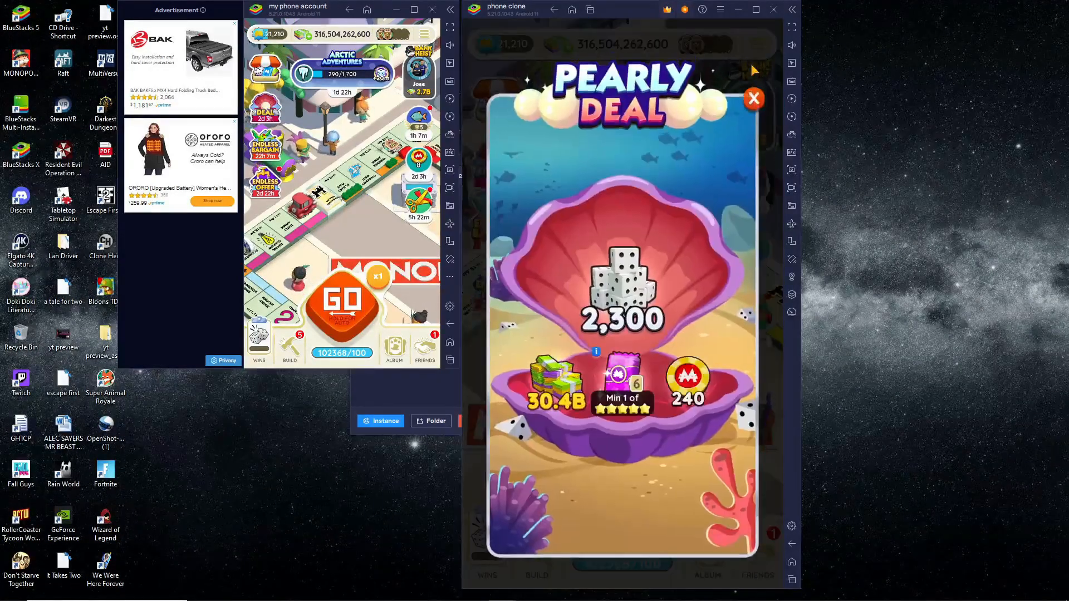
left_click(754, 98)
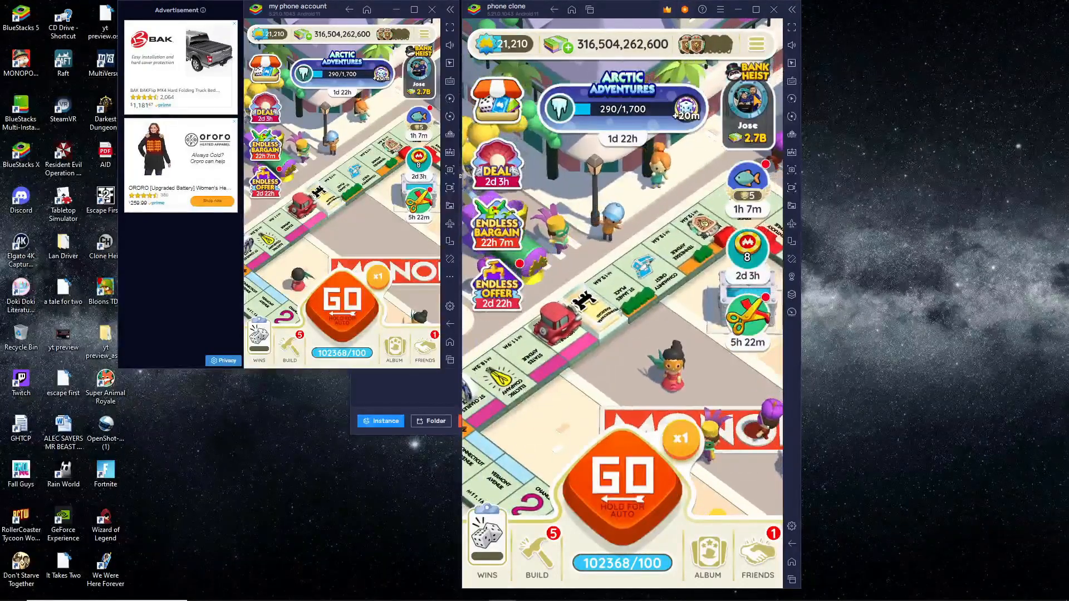